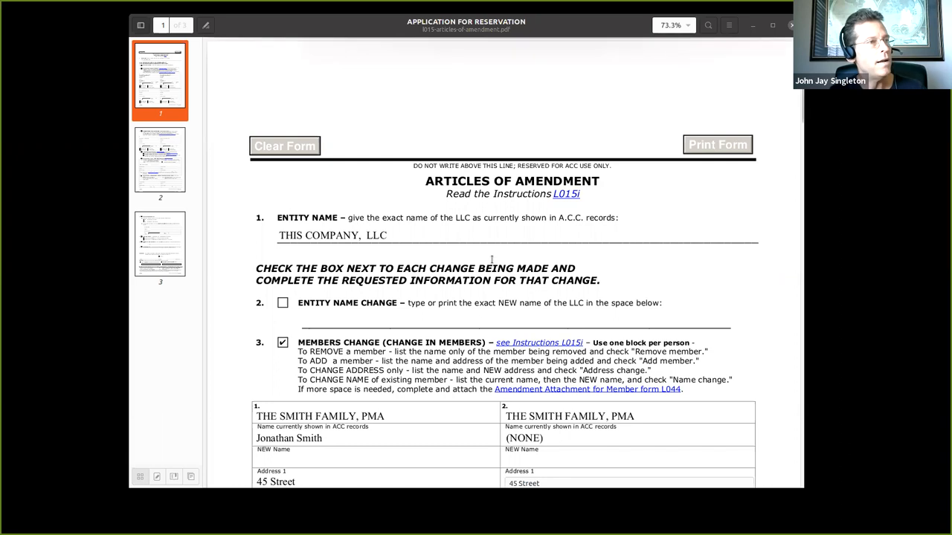
{"action": "mouse_move", "coordinate": [536, 229]}
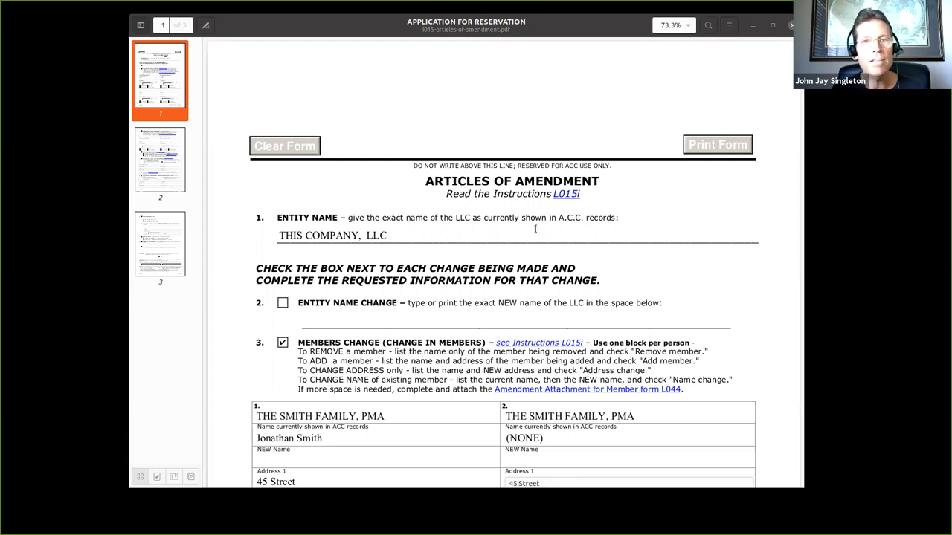
{"action": "mouse_move", "coordinate": [415, 260]}
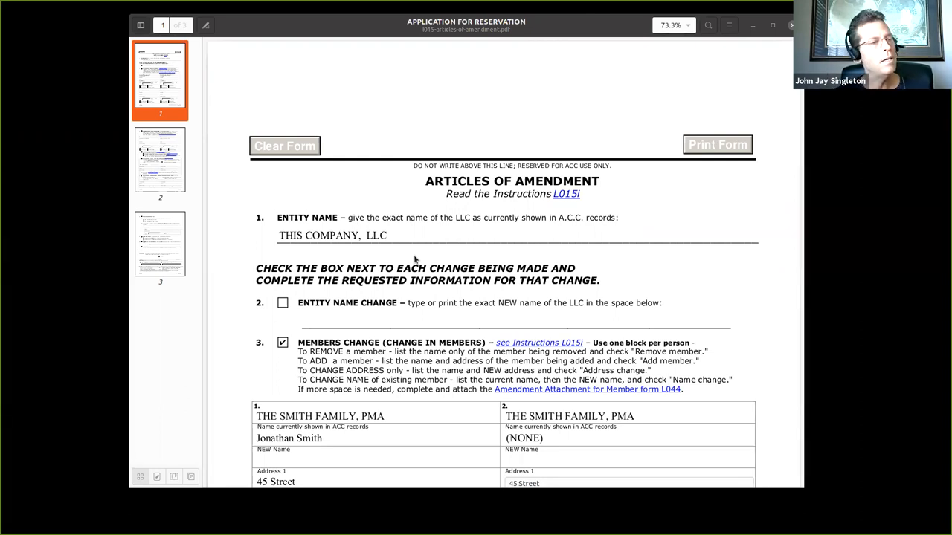
{"action": "mouse_move", "coordinate": [446, 259]}
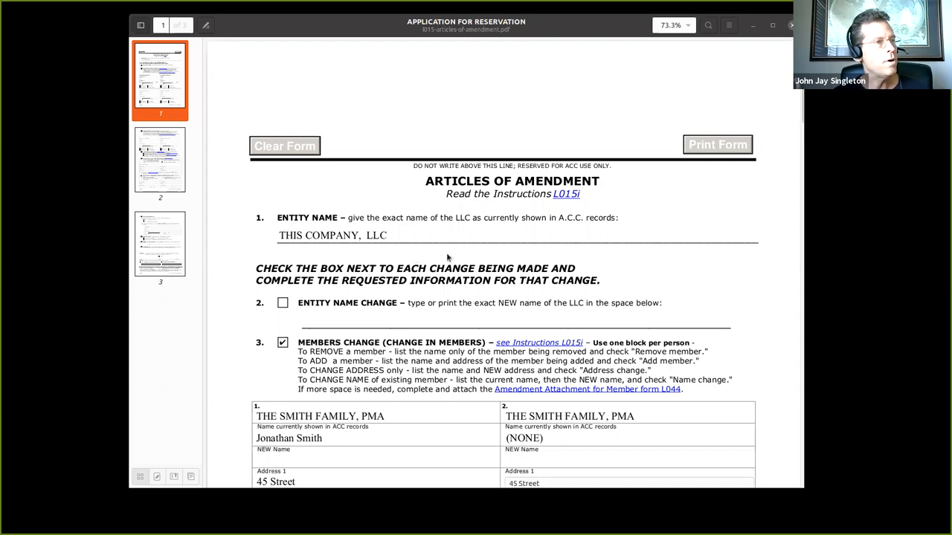
{"action": "mouse_move", "coordinate": [521, 208]}
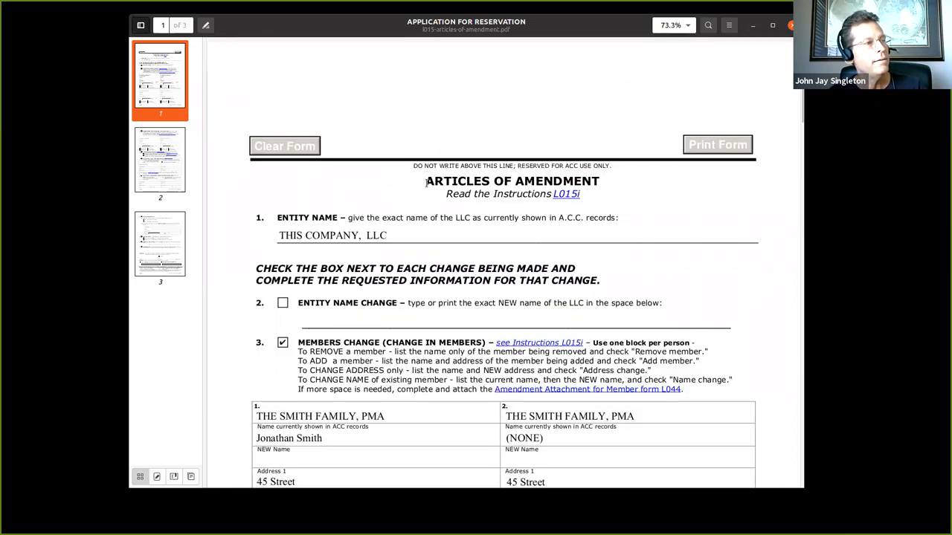
{"action": "mouse_move", "coordinate": [444, 211]}
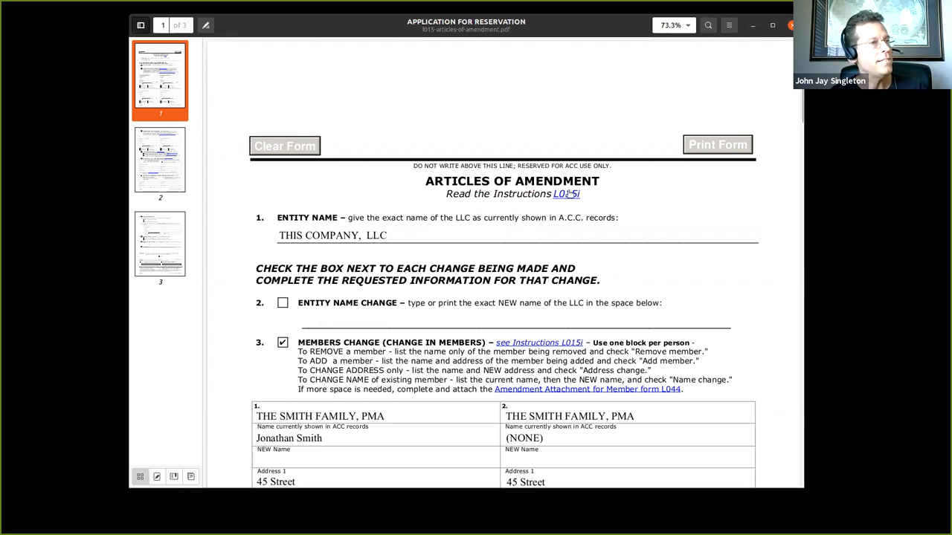
{"action": "mouse_move", "coordinate": [566, 193]}
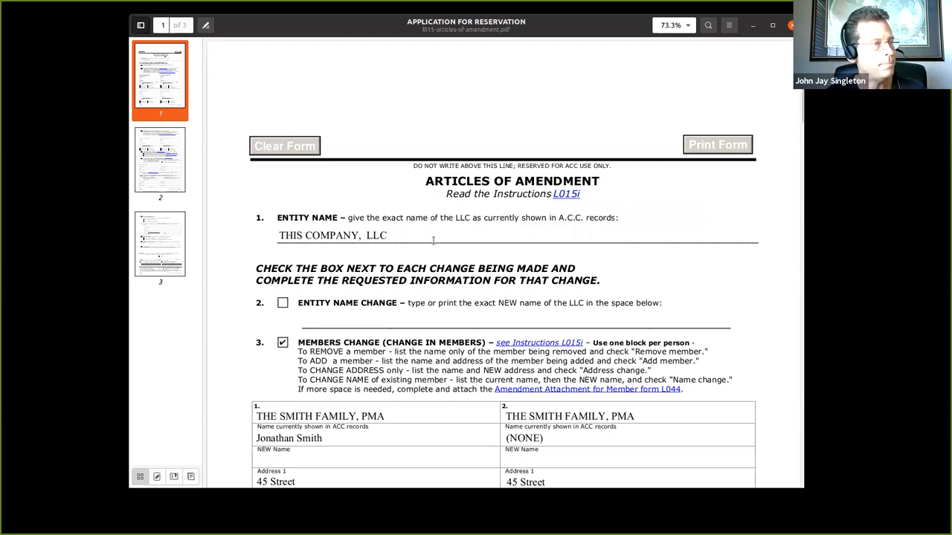
Step: Scroll page 1 until member blocks 1 and 2 with add/remove checkboxes are visible
{"action": "scroll", "scroll_direction": "down", "scroll_amount": 3}
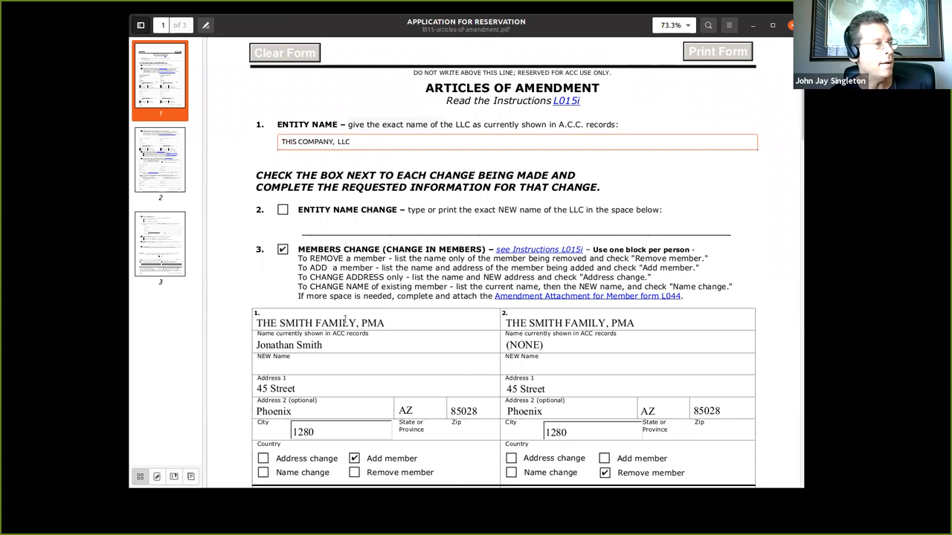
{"action": "scroll", "scroll_direction": "down", "scroll_amount": 3}
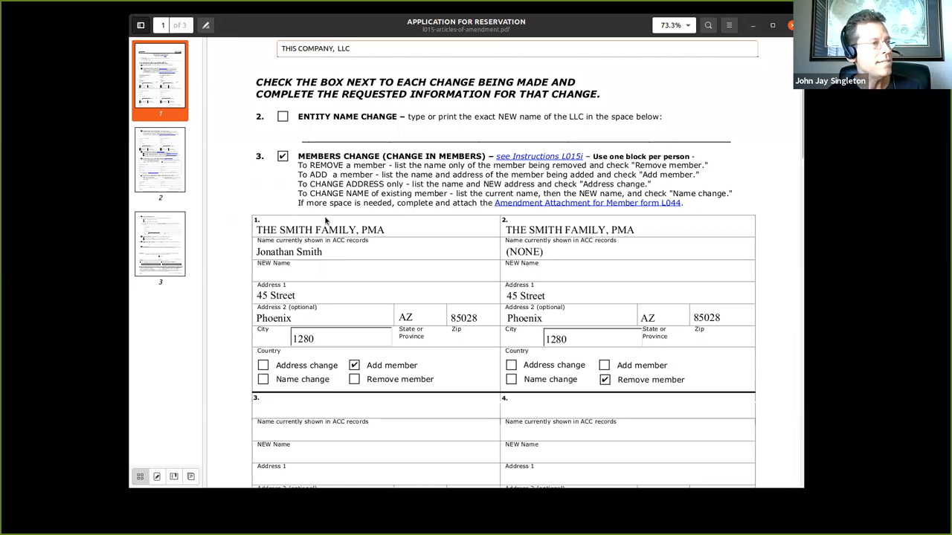
{"action": "double_click", "coordinate": [288, 252]}
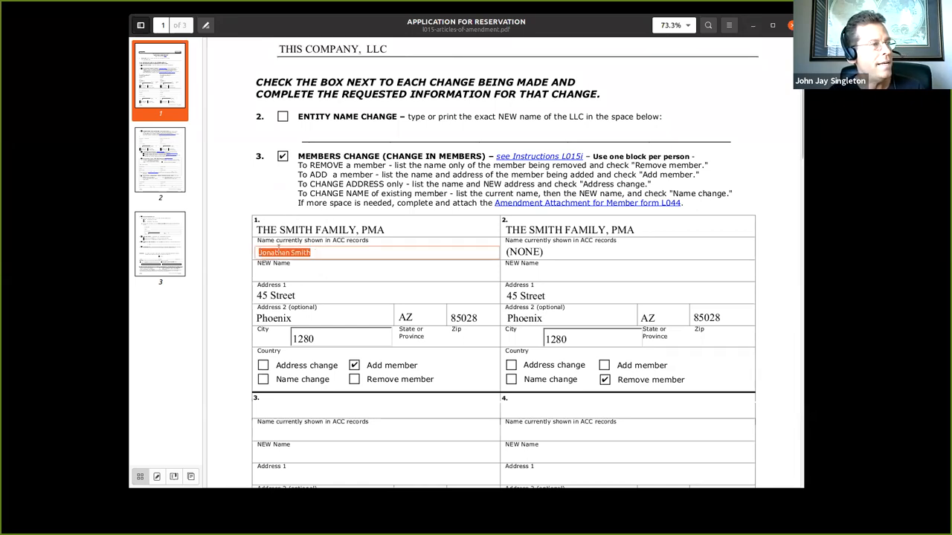
{"action": "left_click", "coordinate": [284, 253]}
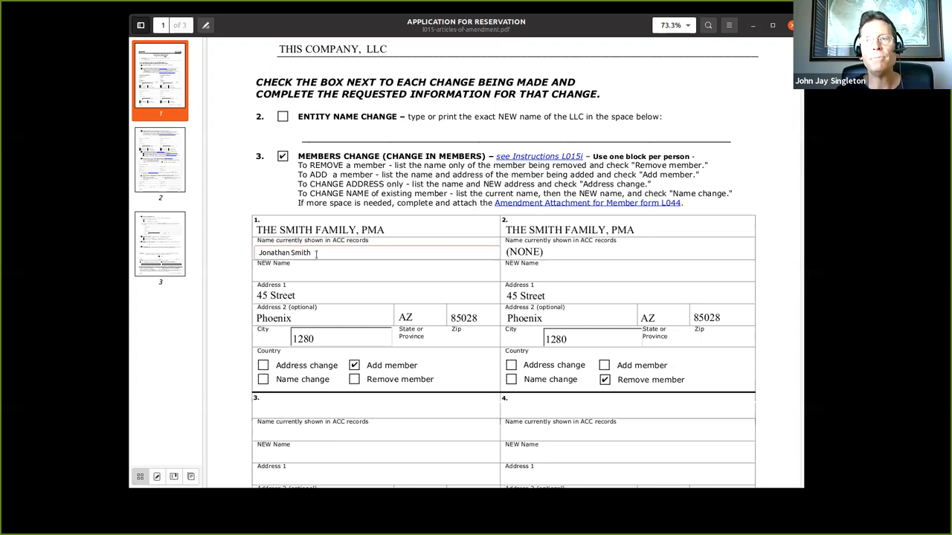
{"action": "mouse_move", "coordinate": [615, 201]}
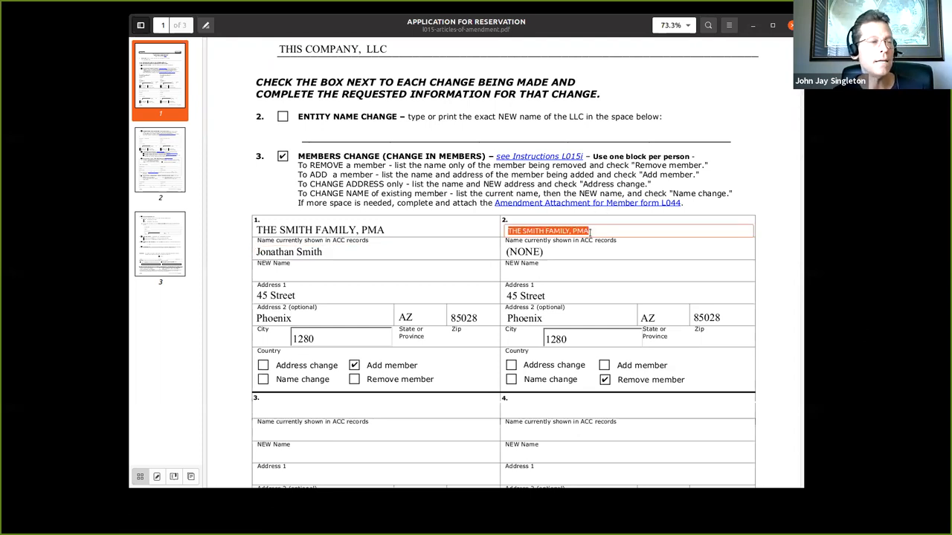
{"action": "left_click", "coordinate": [536, 230]}
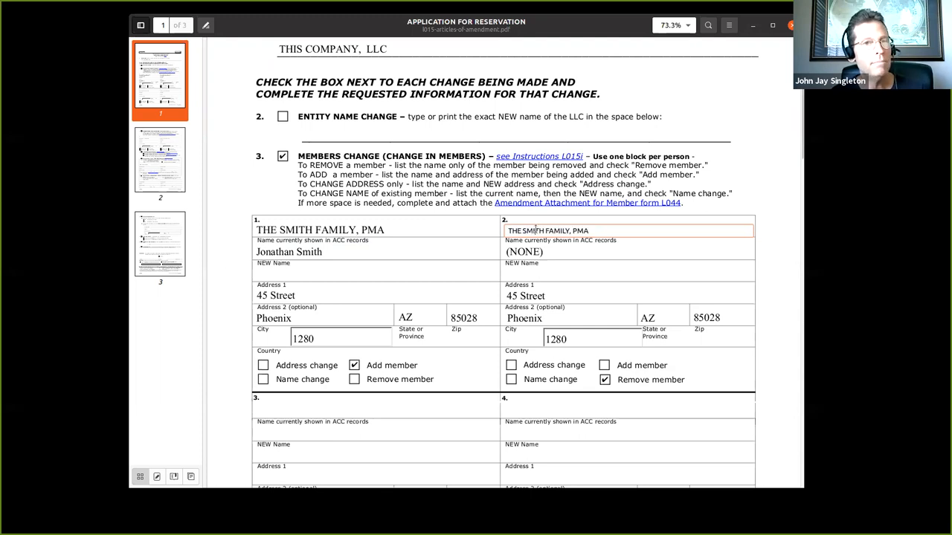
{"action": "mouse_move", "coordinate": [557, 254]}
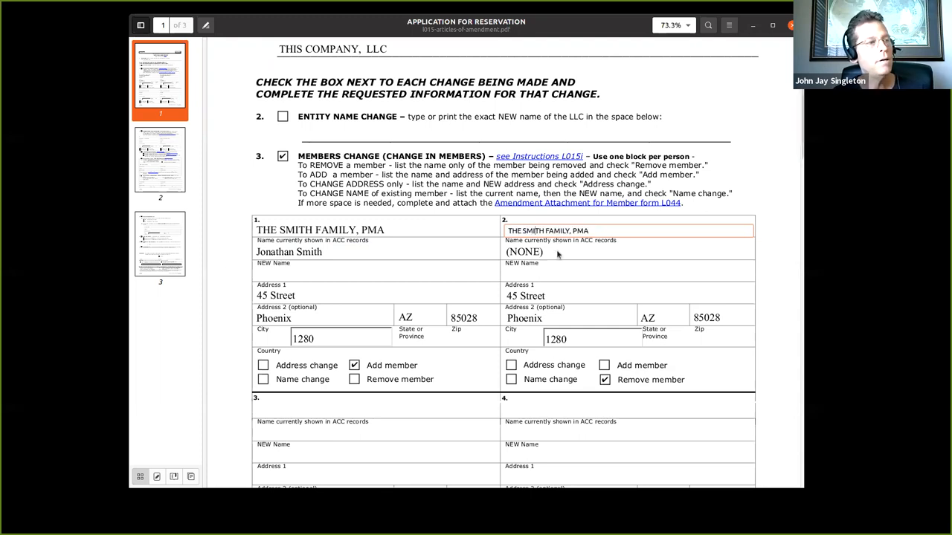
{"action": "double_click", "coordinate": [523, 253]}
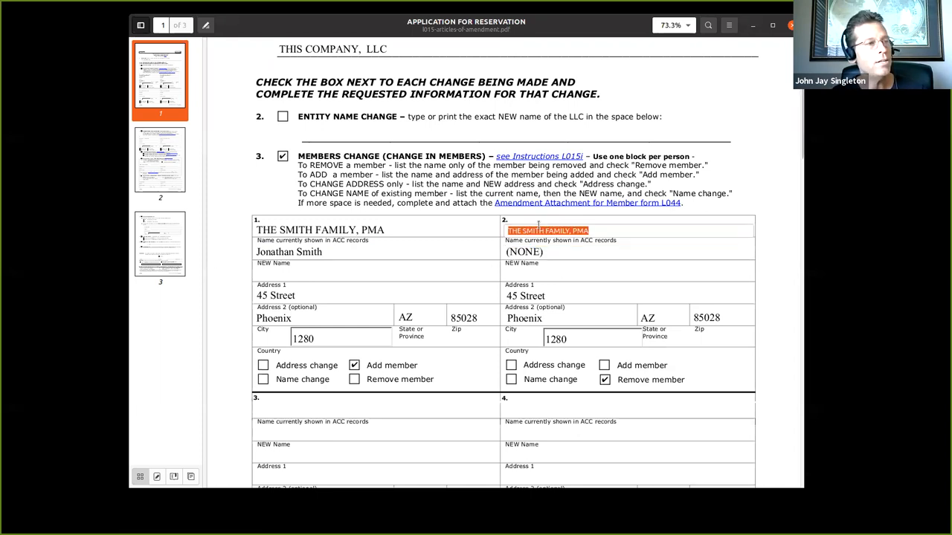
{"action": "left_click", "coordinate": [523, 252]}
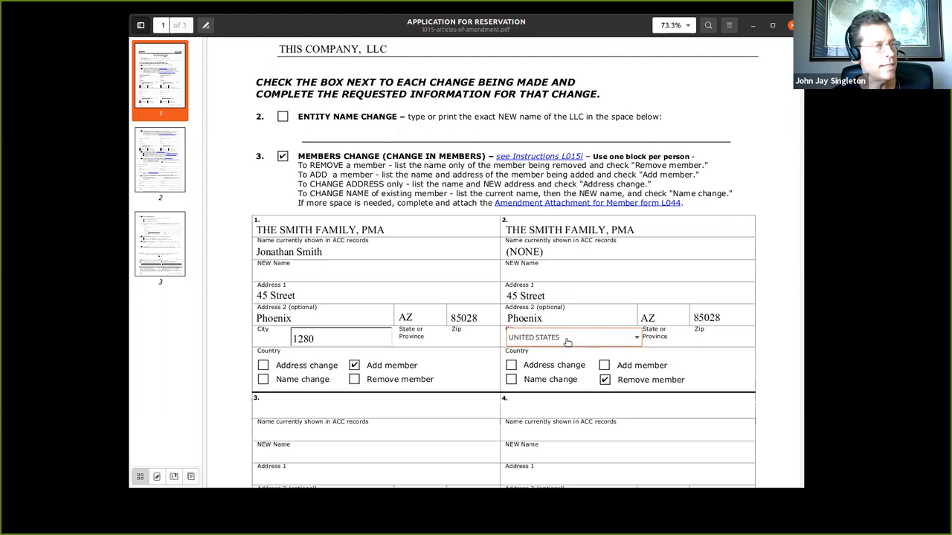
{"action": "left_click", "coordinate": [573, 338]}
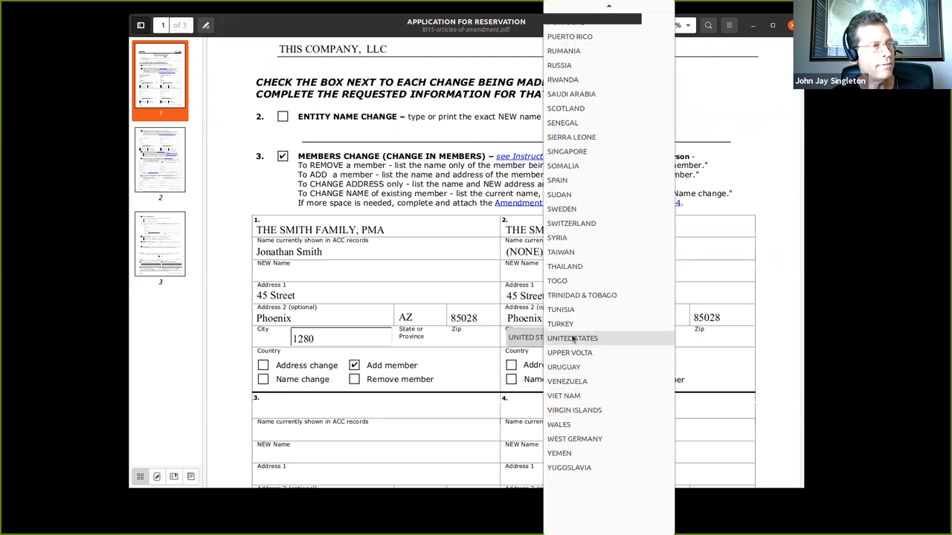
{"action": "left_click", "coordinate": [571, 339]}
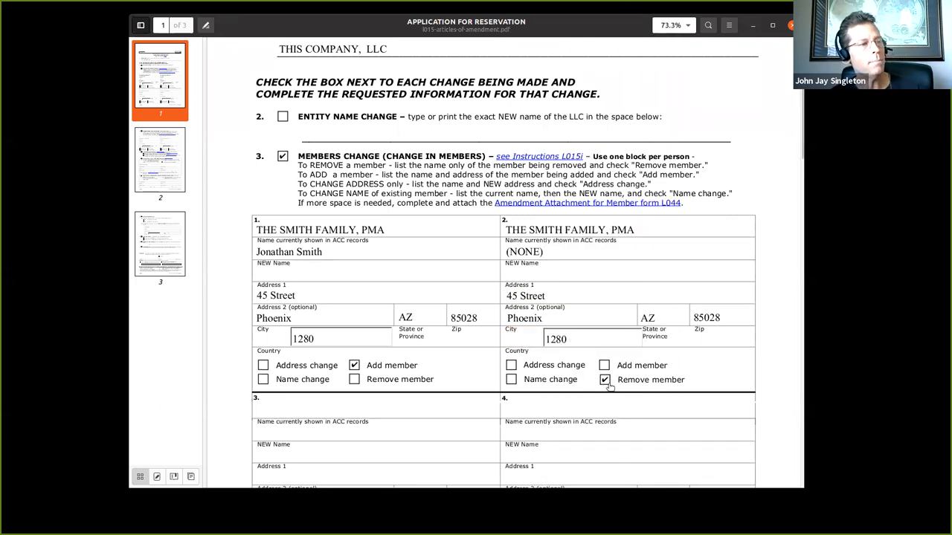
{"action": "double_click", "coordinate": [634, 380]}
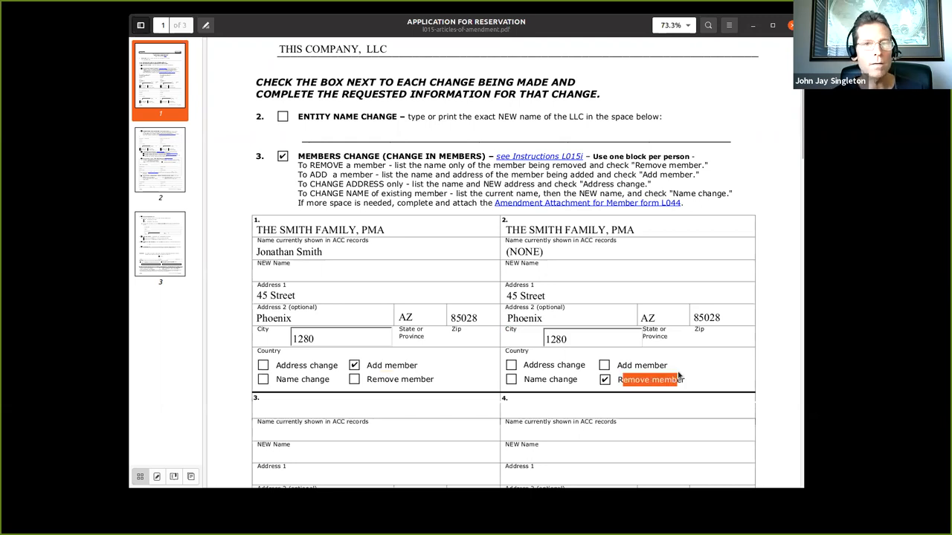
{"action": "scroll", "scroll_direction": "down", "scroll_amount": 3}
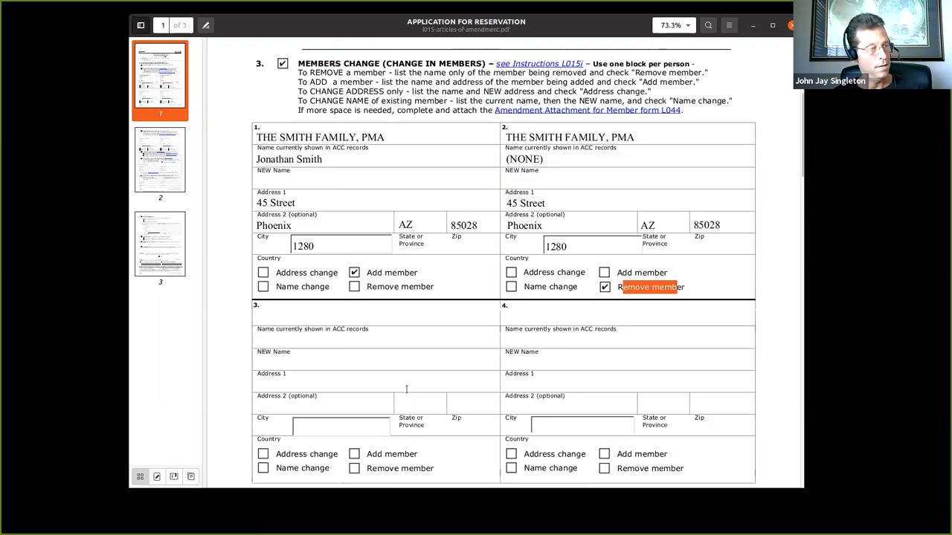
{"action": "scroll", "scroll_direction": "down", "scroll_amount": 3}
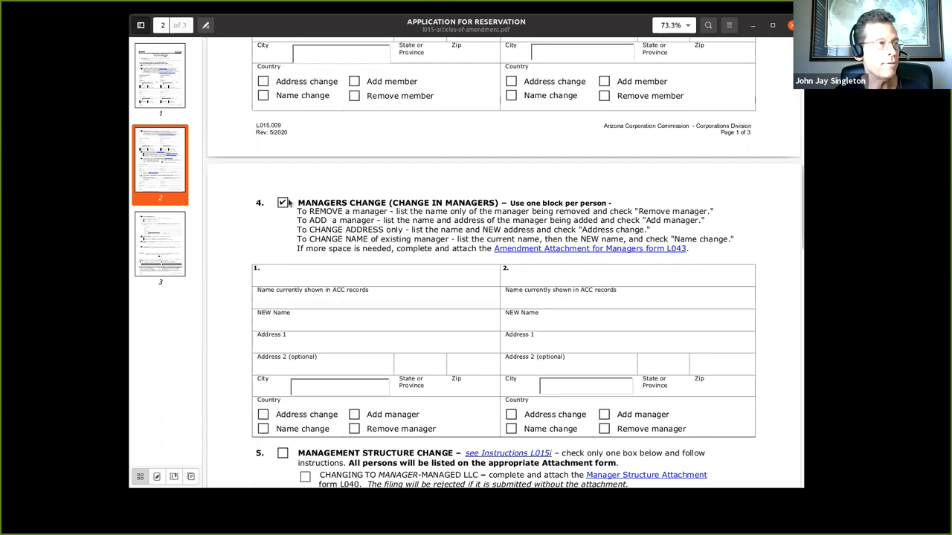
{"action": "left_click", "coordinate": [282, 202]}
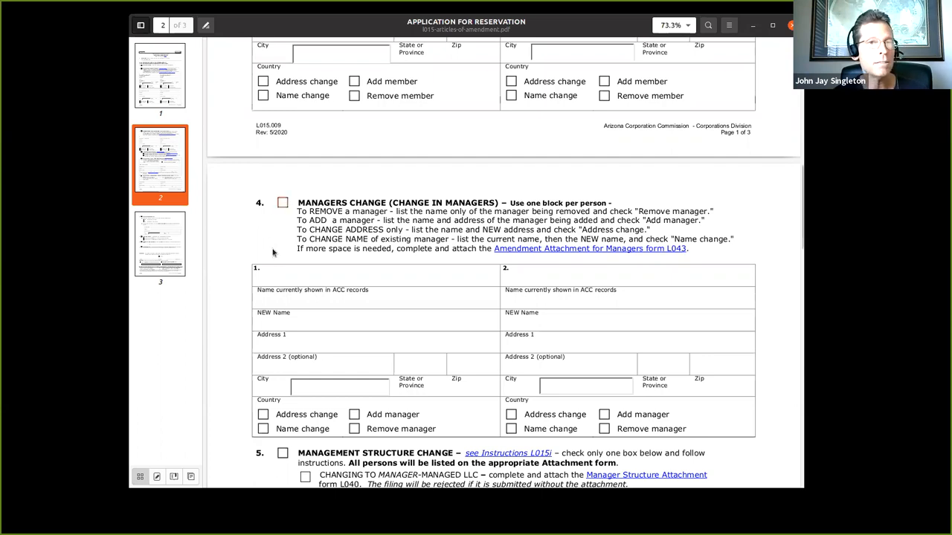
{"action": "scroll", "scroll_direction": "down", "scroll_amount": 3}
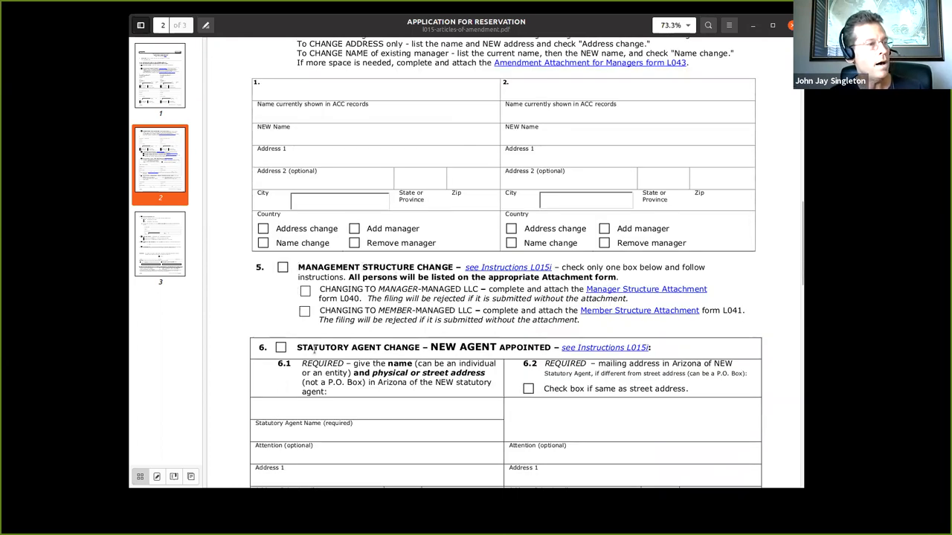
{"action": "scroll", "scroll_direction": "down", "scroll_amount": 3}
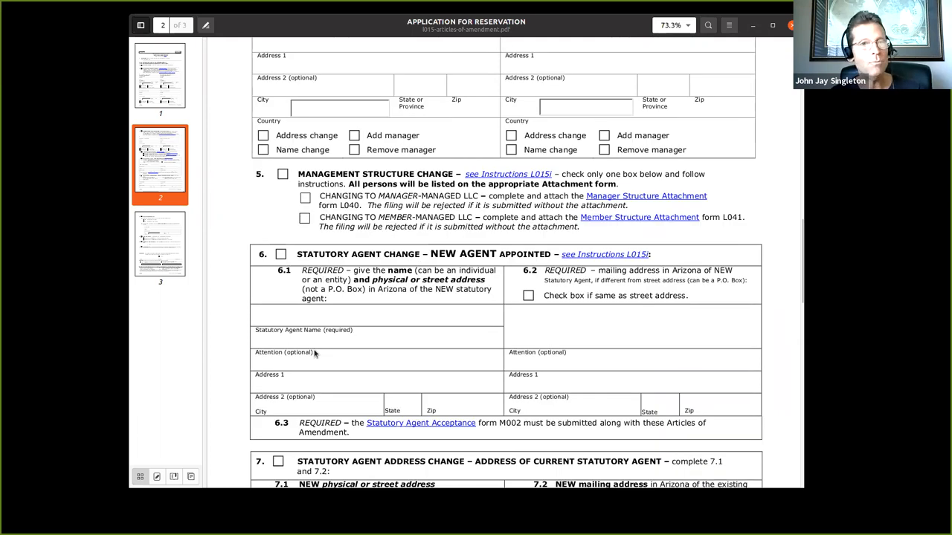
{"action": "scroll", "scroll_direction": "down", "scroll_amount": 3}
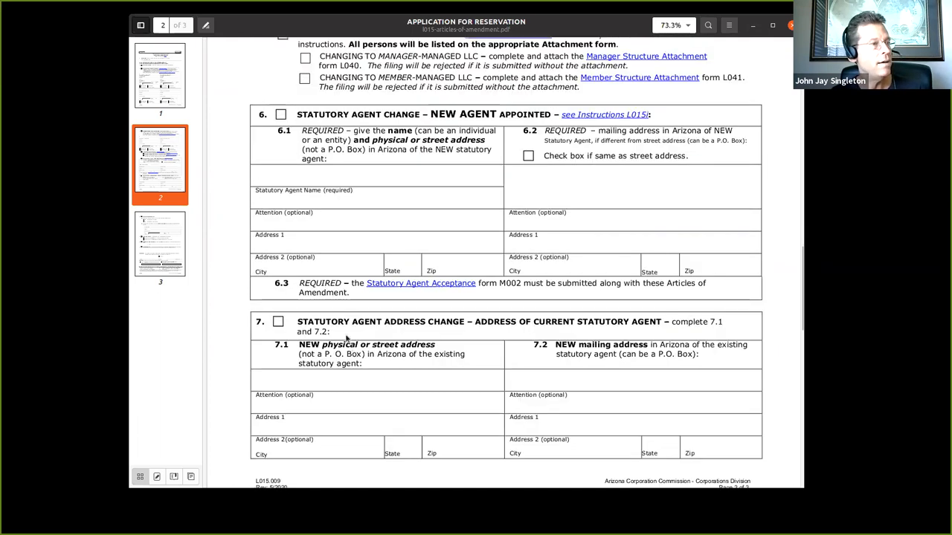
{"action": "scroll", "scroll_direction": "down", "scroll_amount": 3}
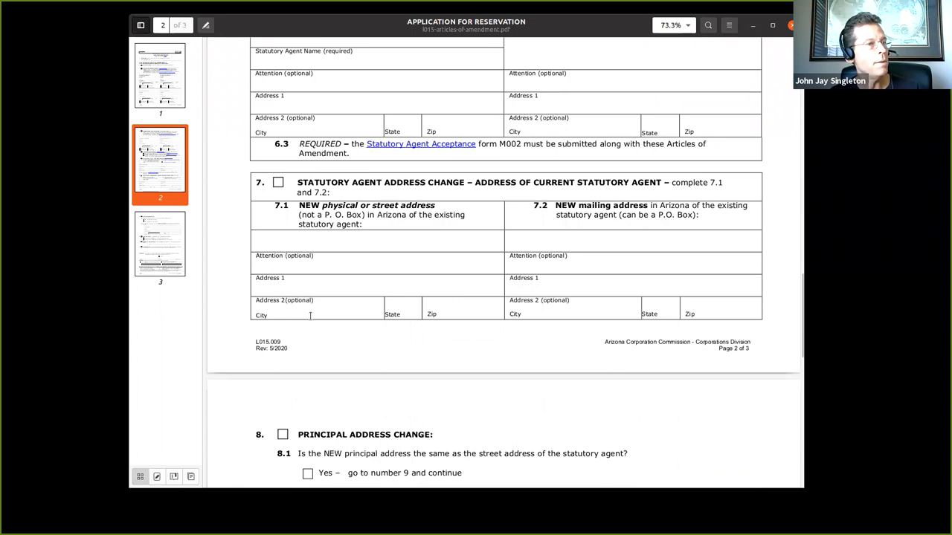
{"action": "mouse_move", "coordinate": [270, 217]}
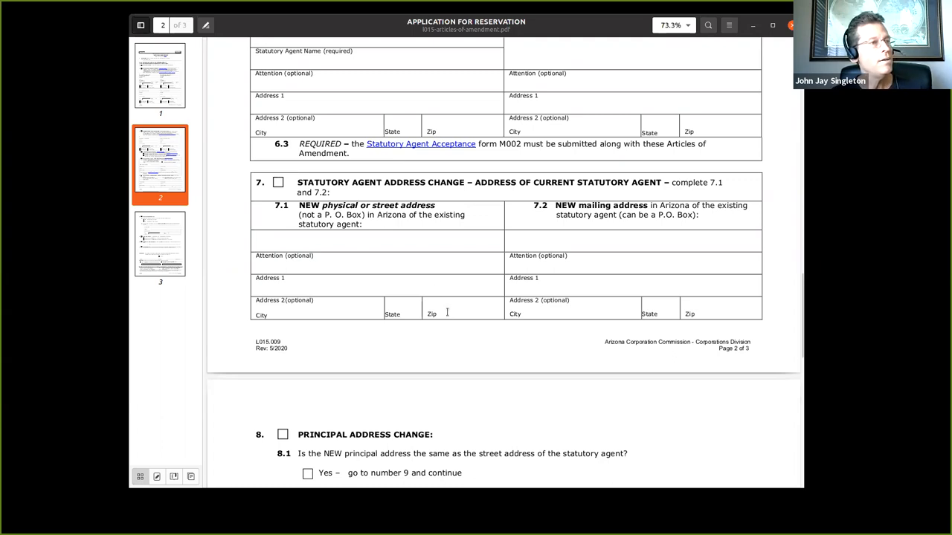
Step: Scroll to page 3's Signature section with the I ACCEPT checkbox in view
{"action": "scroll", "scroll_direction": "down", "scroll_amount": 3}
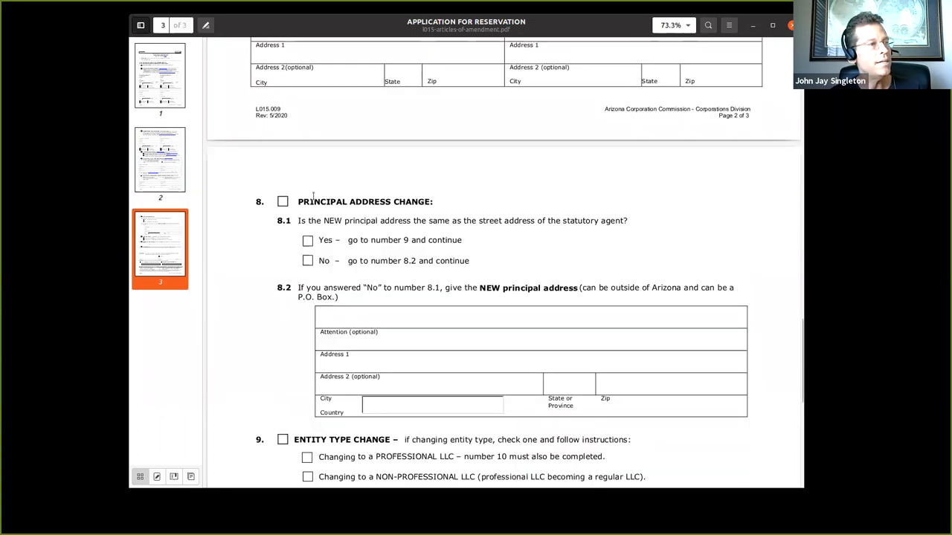
{"action": "scroll", "scroll_direction": "down", "scroll_amount": 3}
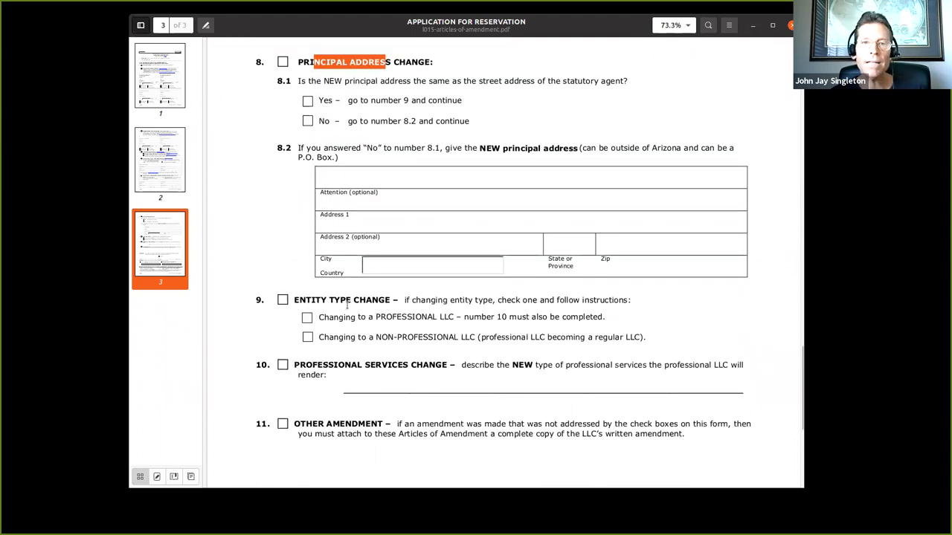
{"action": "scroll", "scroll_direction": "down", "scroll_amount": 3}
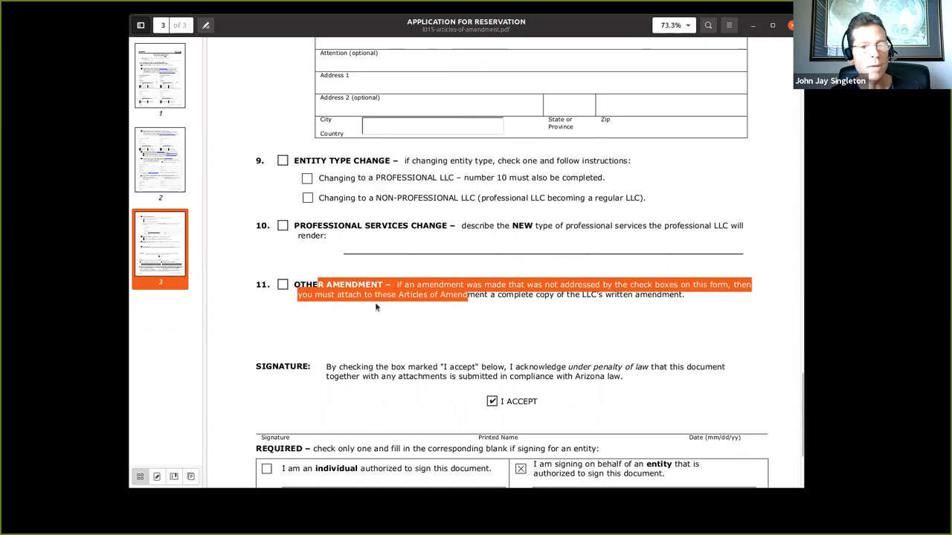
{"action": "scroll", "scroll_direction": "down", "scroll_amount": 3}
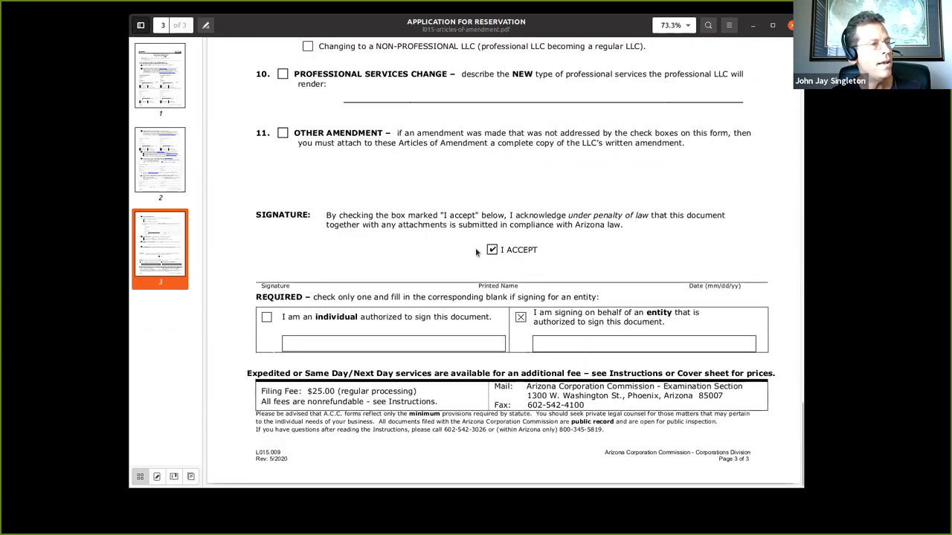
{"action": "left_click", "coordinate": [491, 250]}
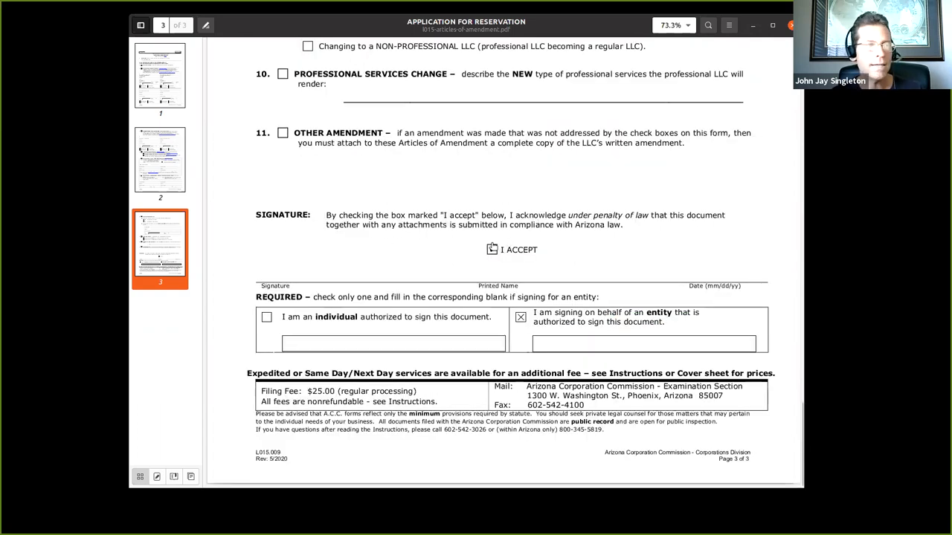
{"action": "left_click", "coordinate": [491, 250]}
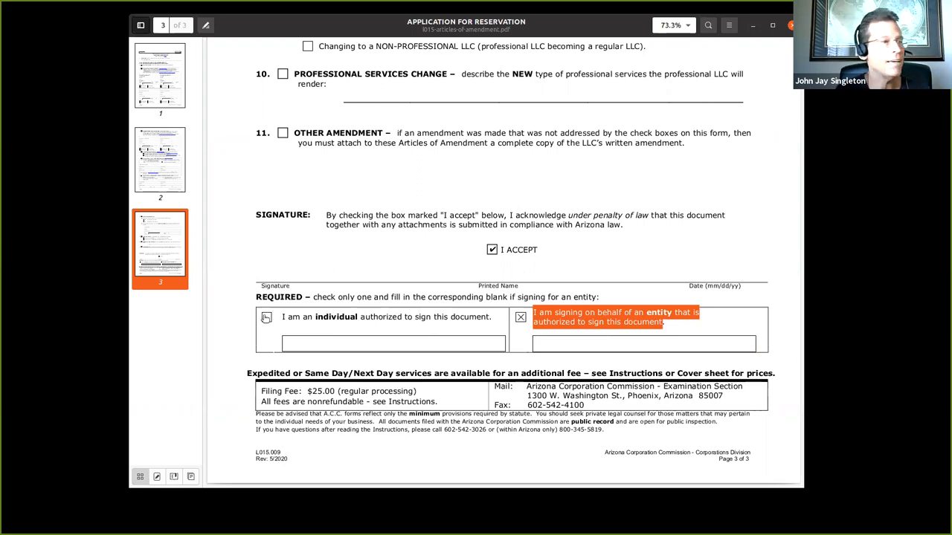
{"action": "left_click", "coordinate": [266, 317]}
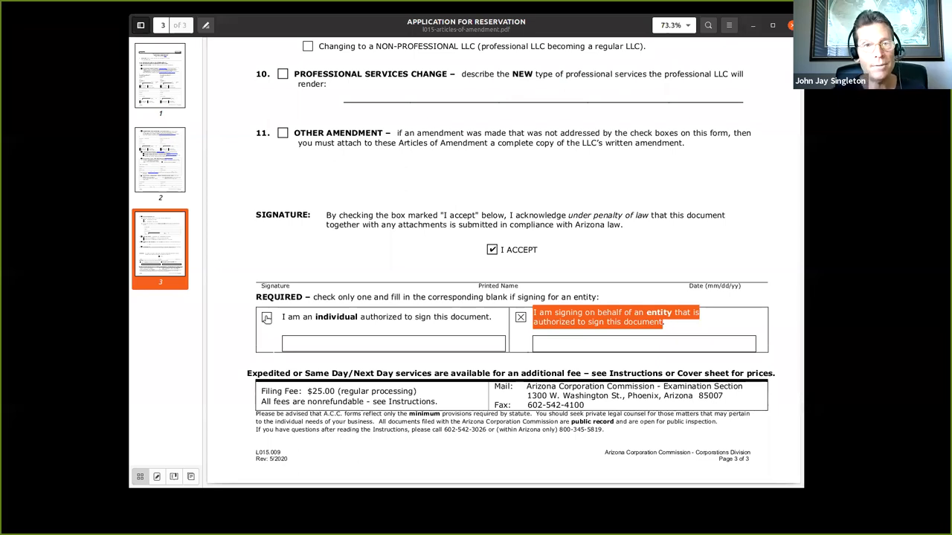
{"action": "left_click", "coordinate": [266, 317]}
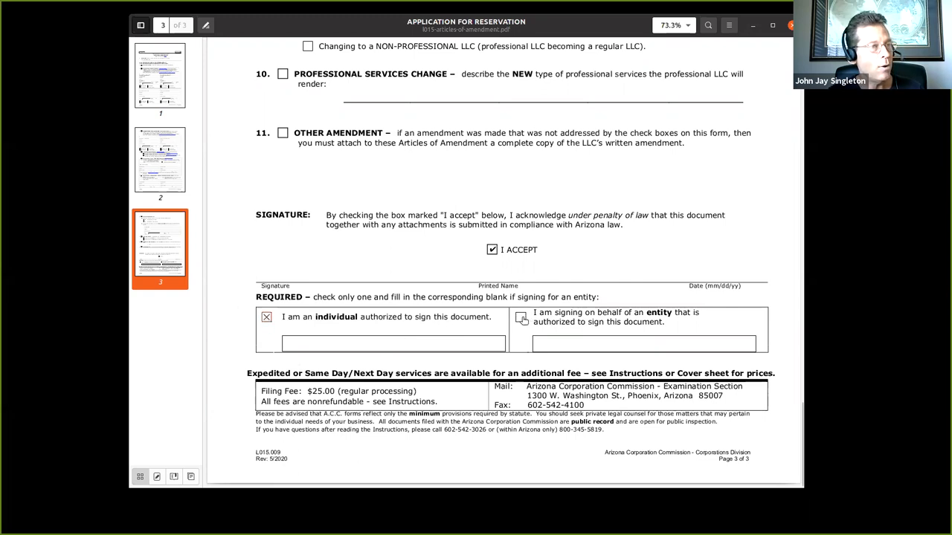
{"action": "left_click", "coordinate": [521, 318]}
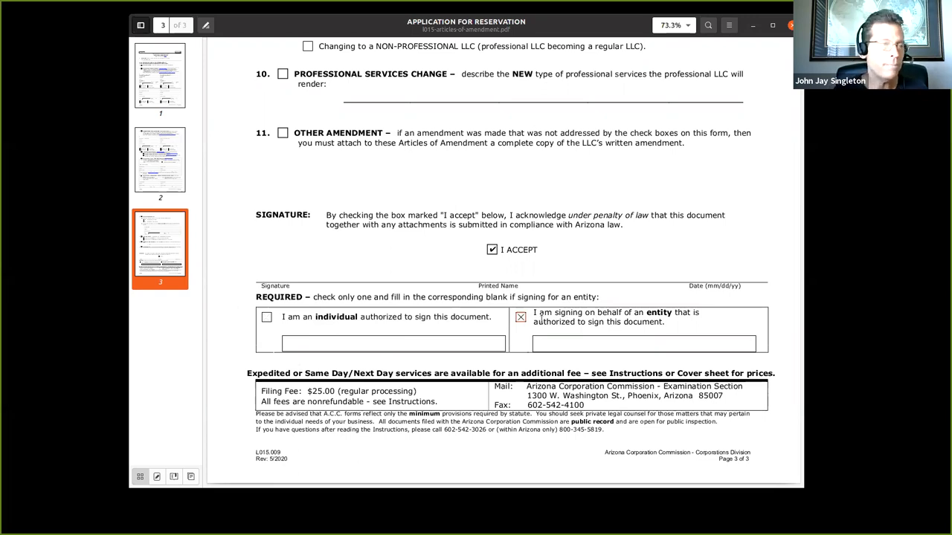
{"action": "left_click", "coordinate": [642, 342]}
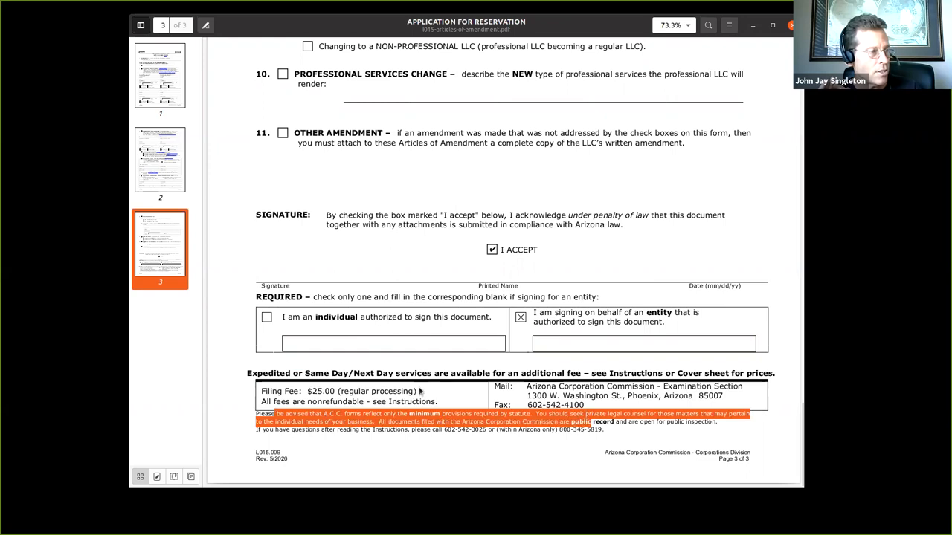
Step: Scroll back to page 1's member blocks with Add member and Remove member ticked
{"action": "scroll", "scroll_direction": "up", "scroll_amount": 3}
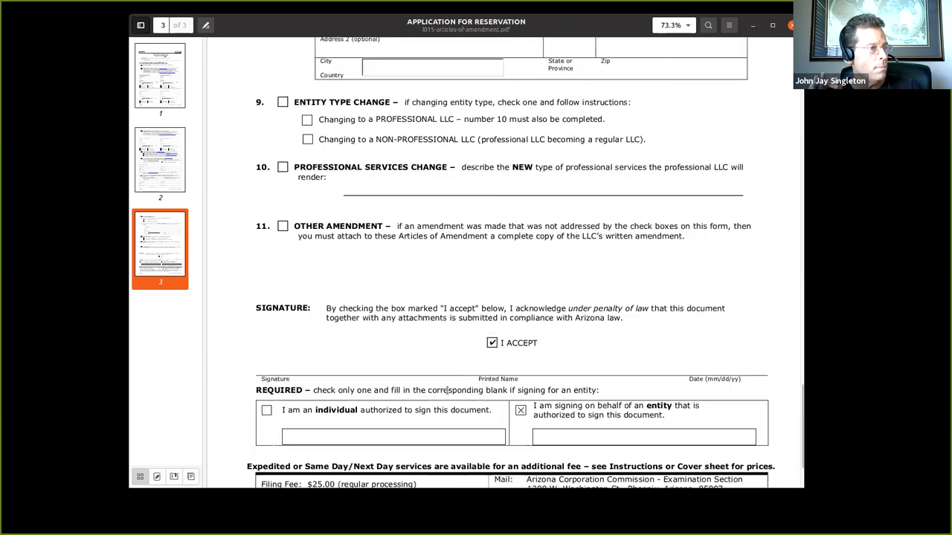
{"action": "scroll", "scroll_direction": "down", "scroll_amount": 3}
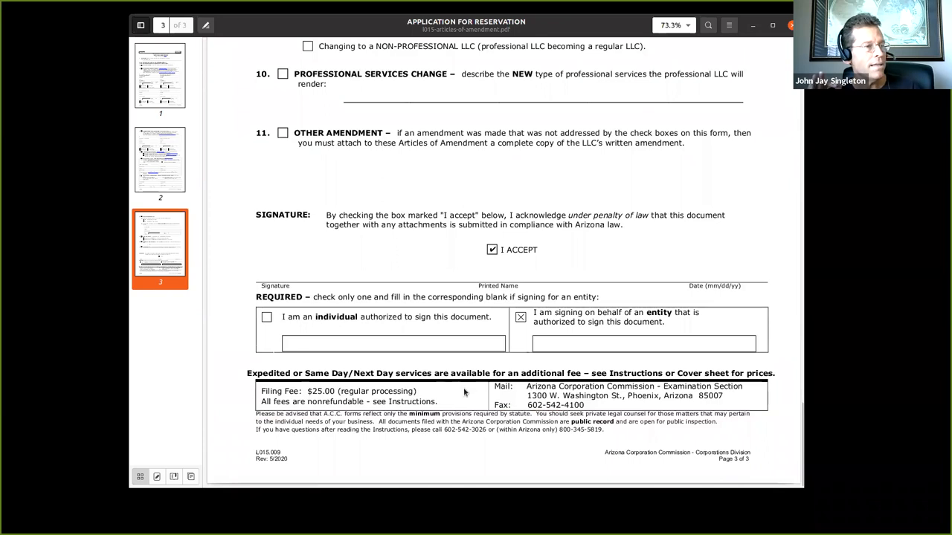
{"action": "scroll", "scroll_direction": "up", "scroll_amount": 3}
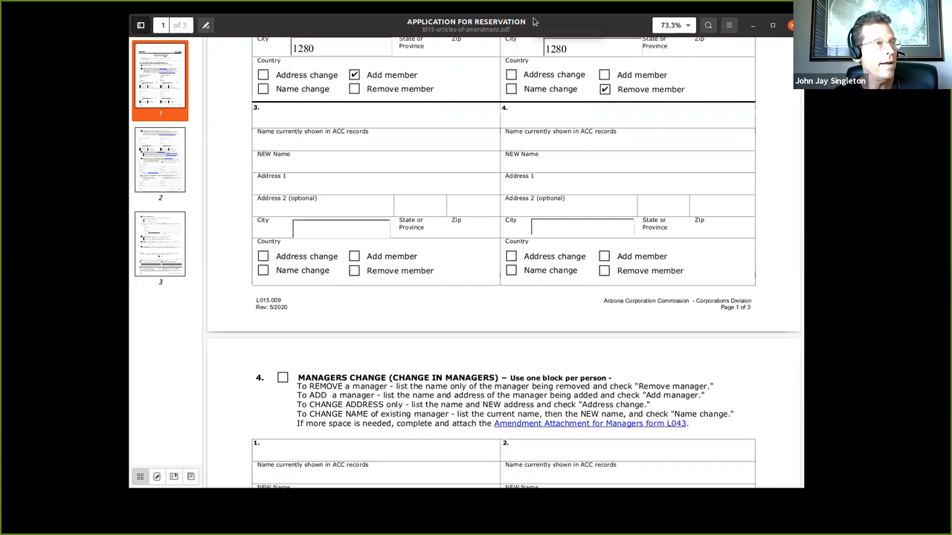
{"action": "mouse_move", "coordinate": [518, 22]}
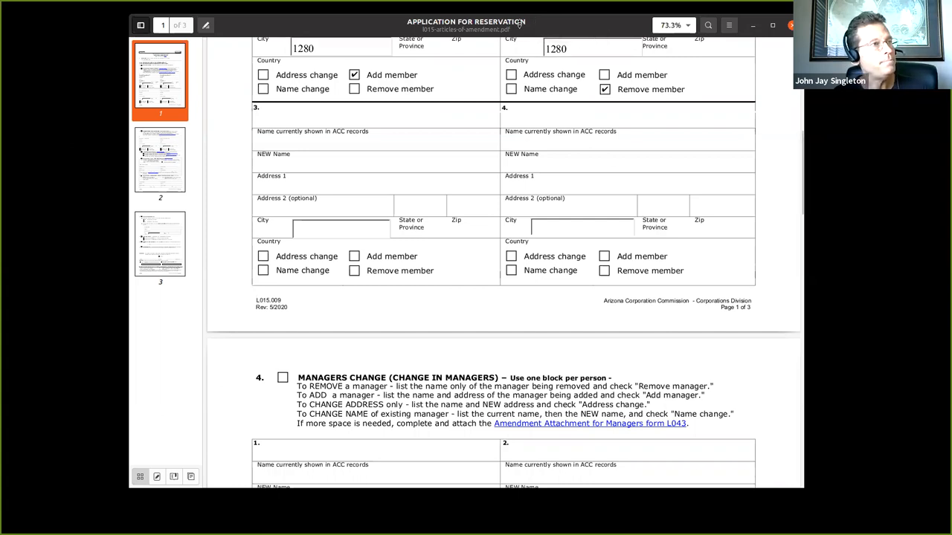